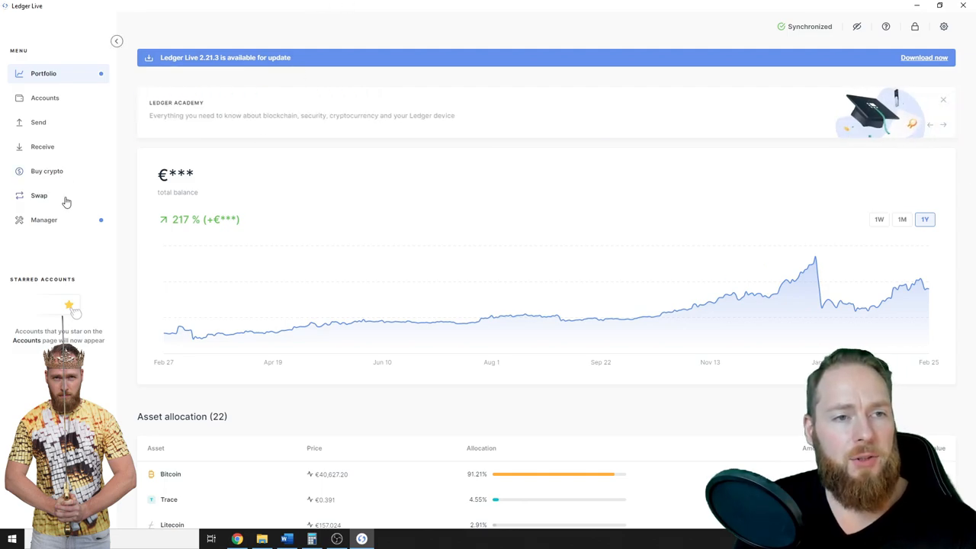
Show the Nano S device manager with its storage use and app catalog.
click(43, 220)
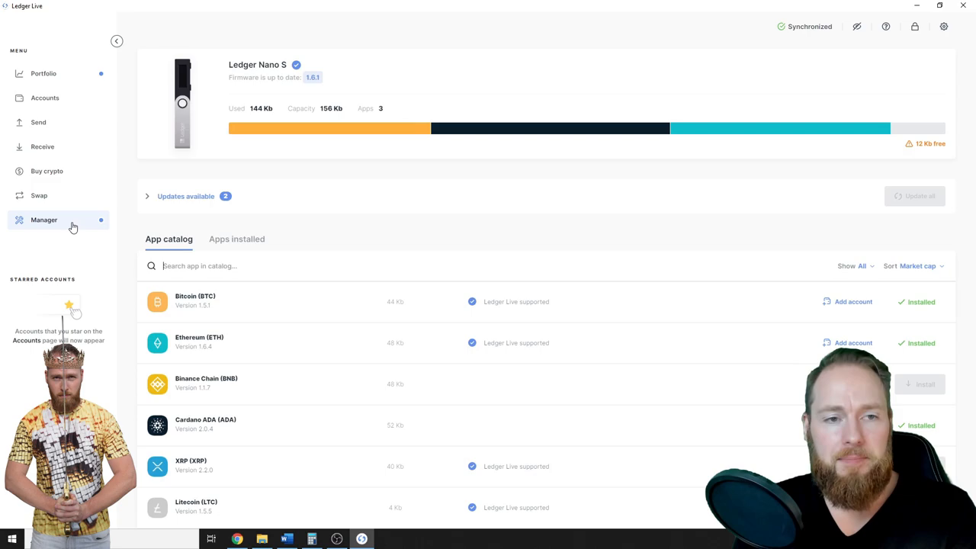
mouse_move(353, 223)
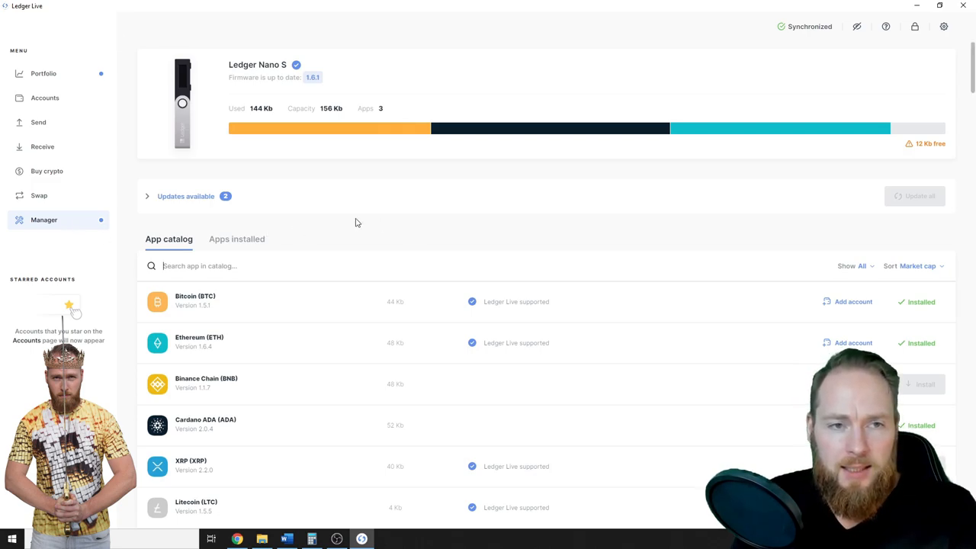
Uninstall the Ethereum (ETH) app from the Nano S via the Apps installed list.
click(237, 238)
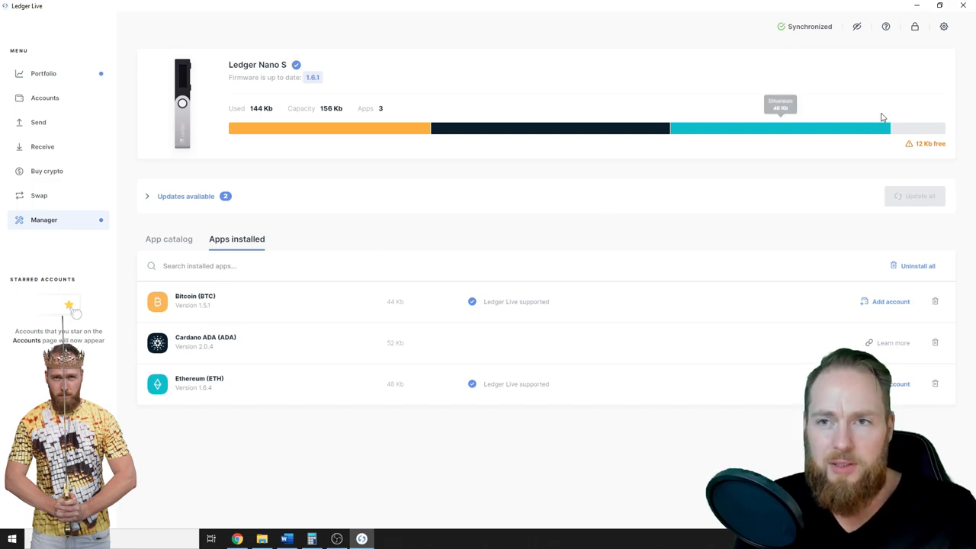
mouse_move(905, 140)
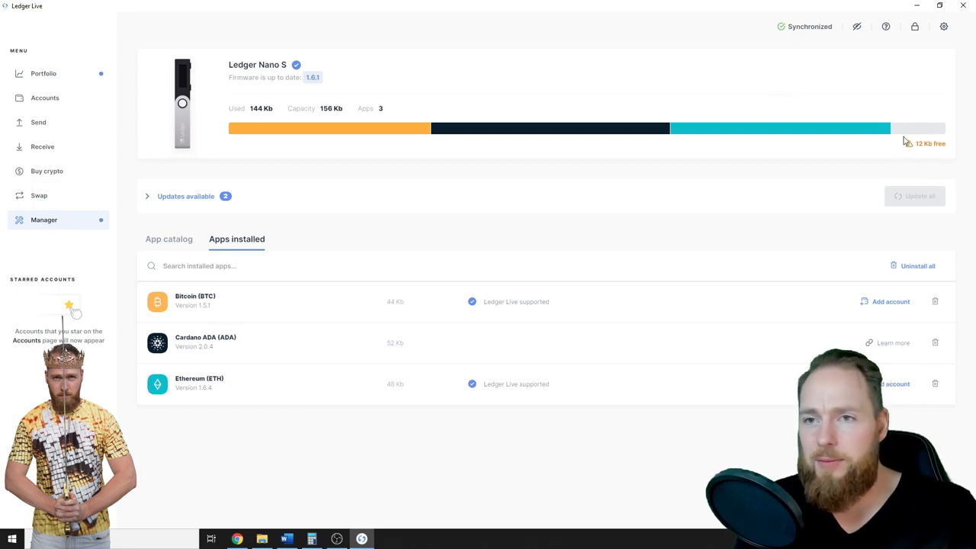
mouse_move(454, 287)
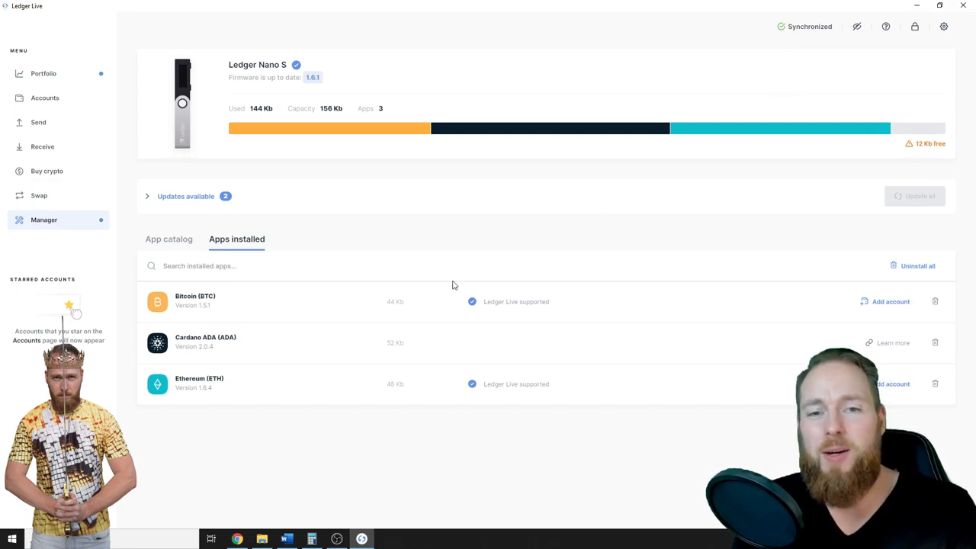
mouse_move(662, 421)
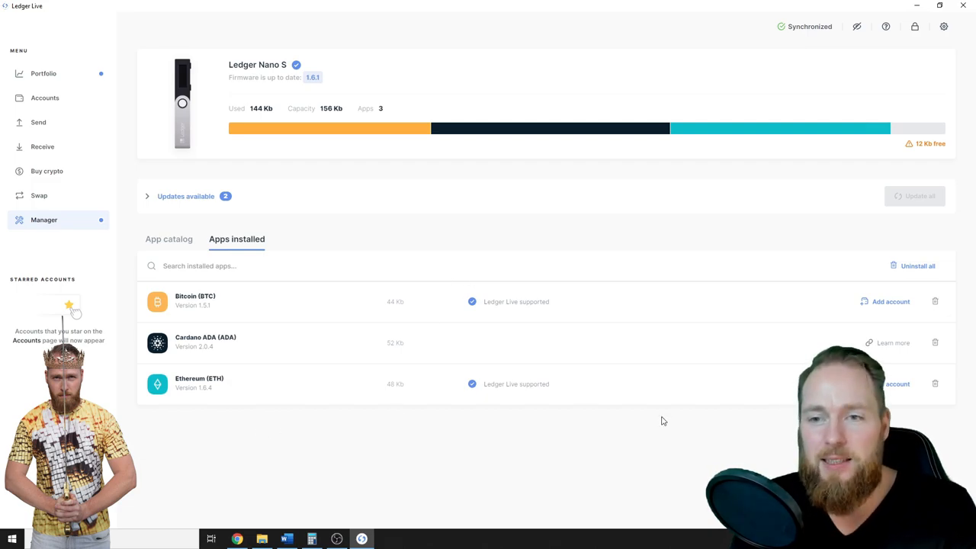
mouse_move(957, 395)
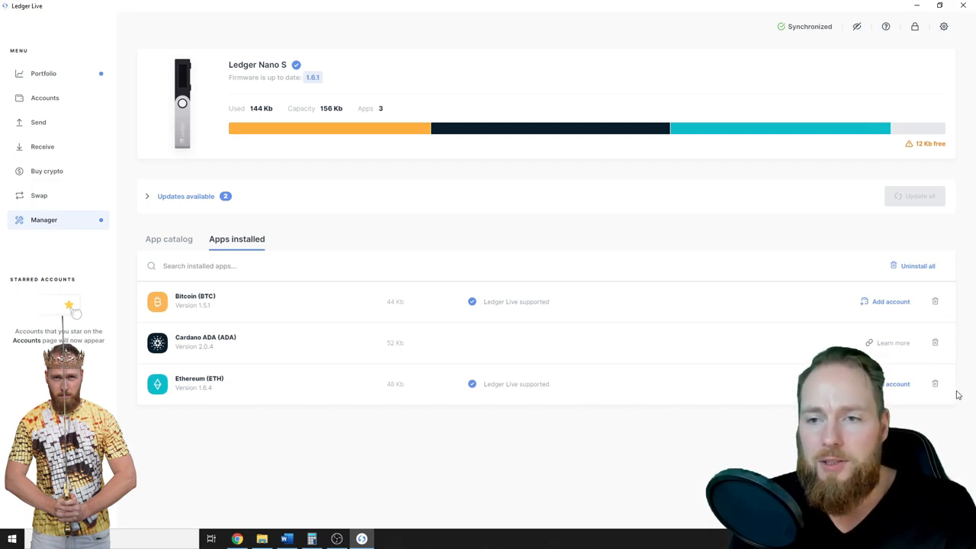
mouse_move(935, 385)
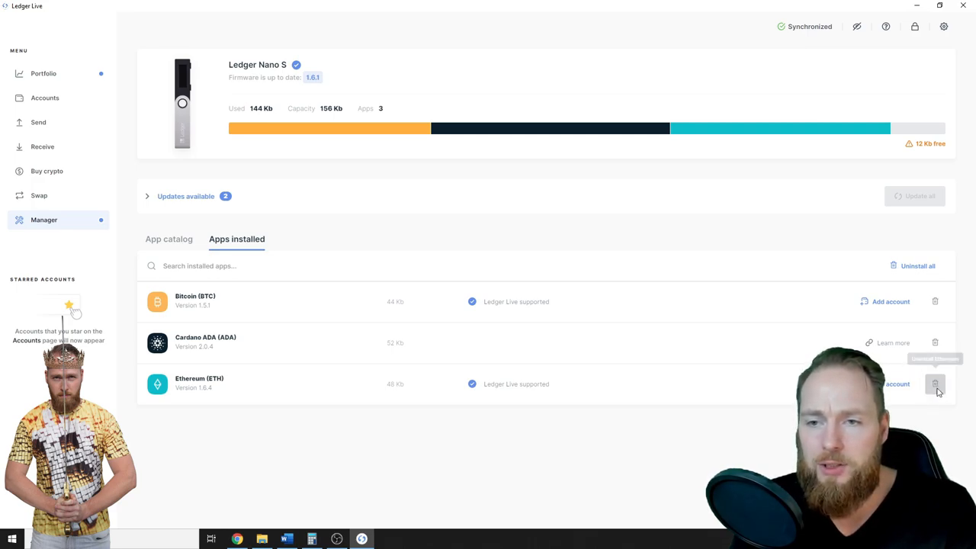
click(935, 384)
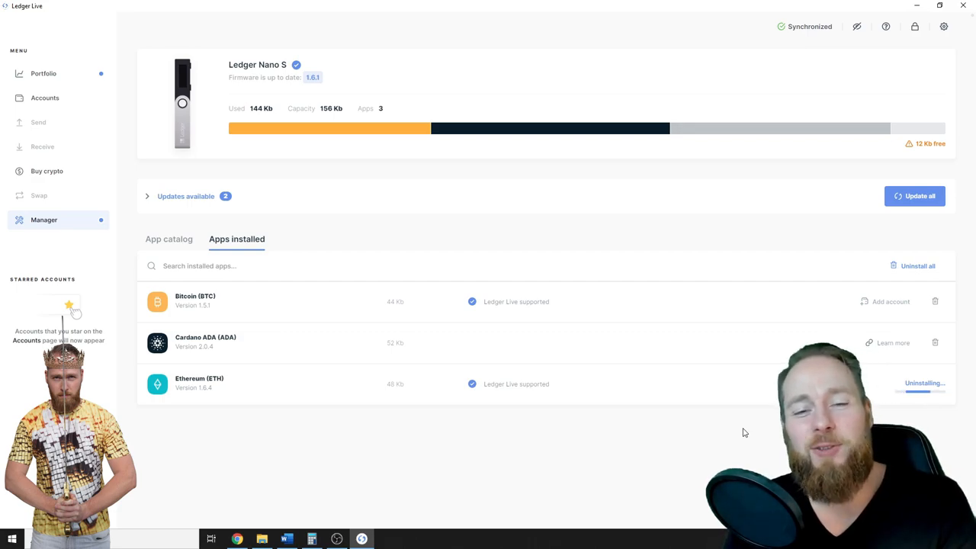
click(935, 384)
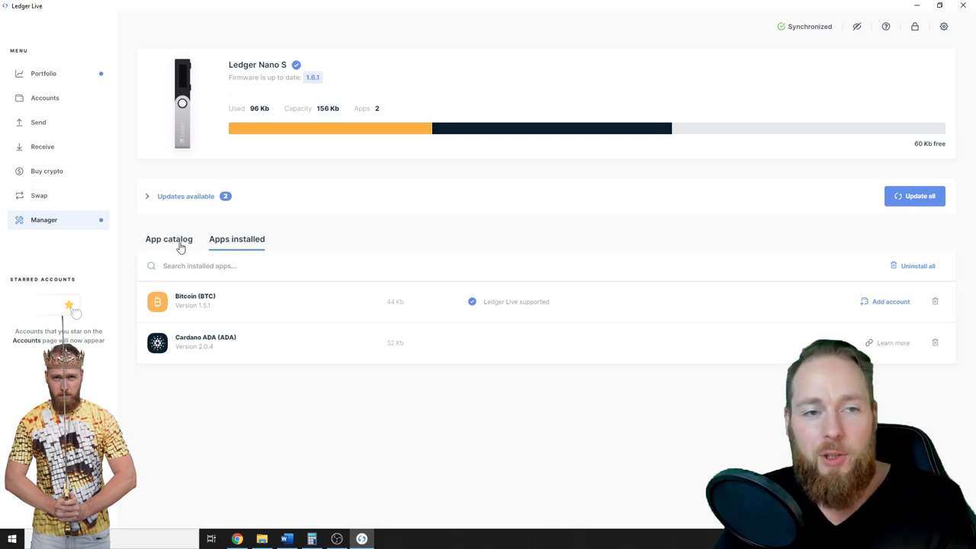
Search the app catalog for 'ark' and install the Ark (ARK) app on the Nano S.
click(168, 238)
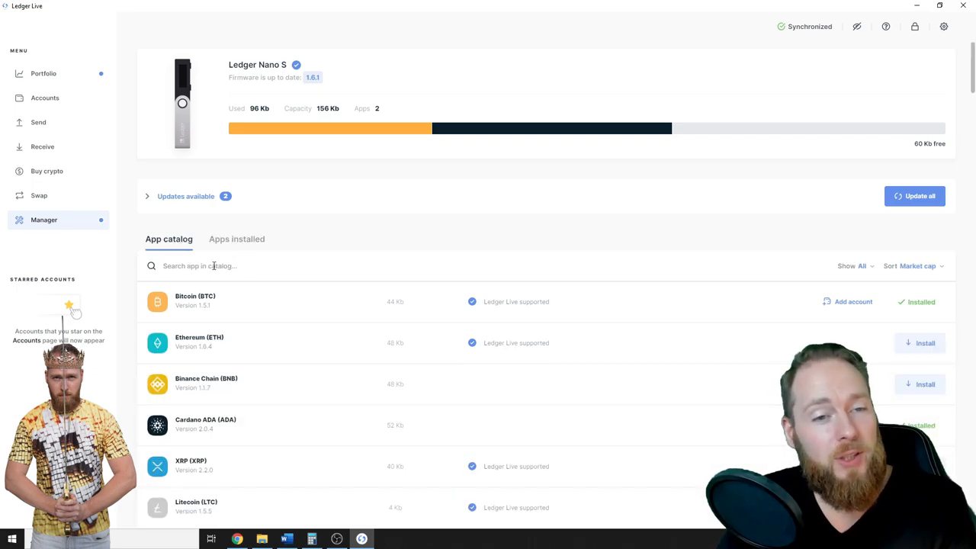
mouse_move(218, 265)
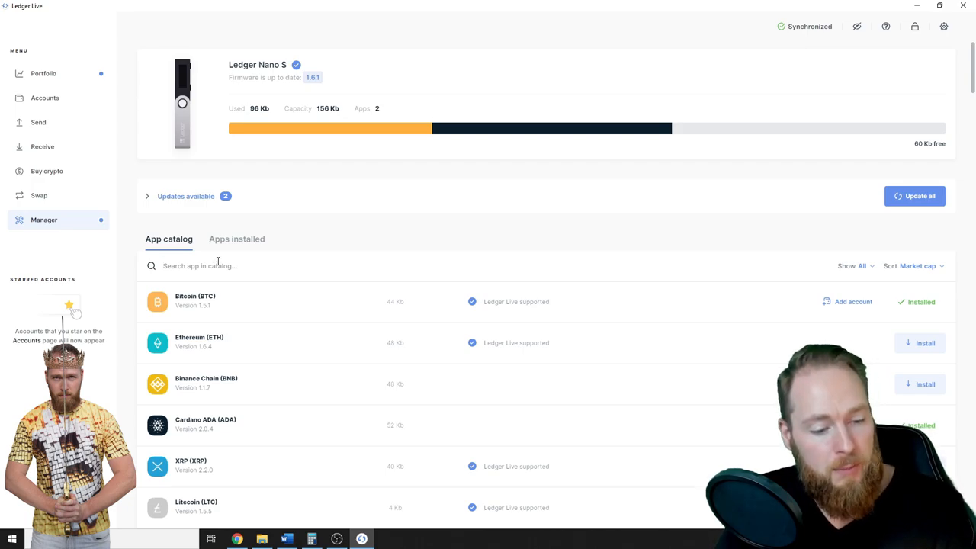
text(ark)
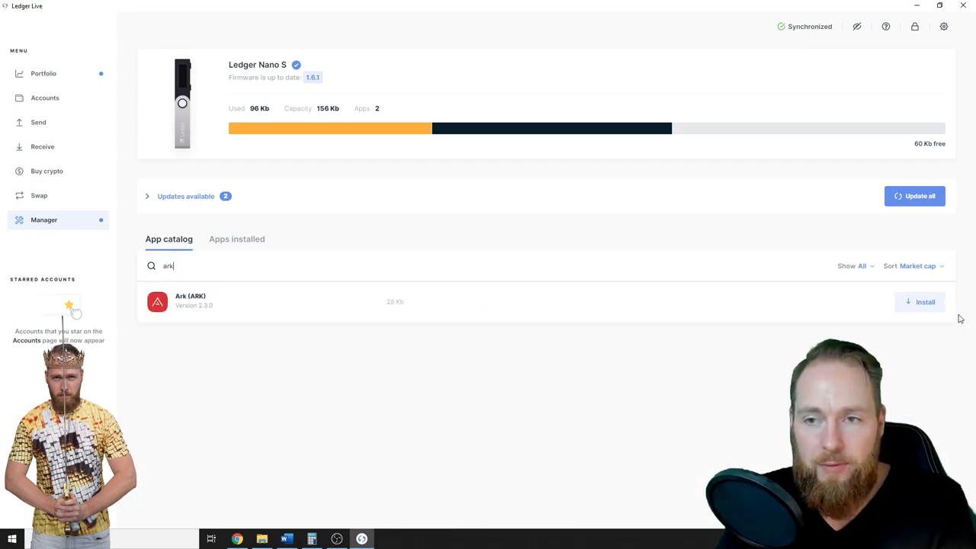
click(919, 302)
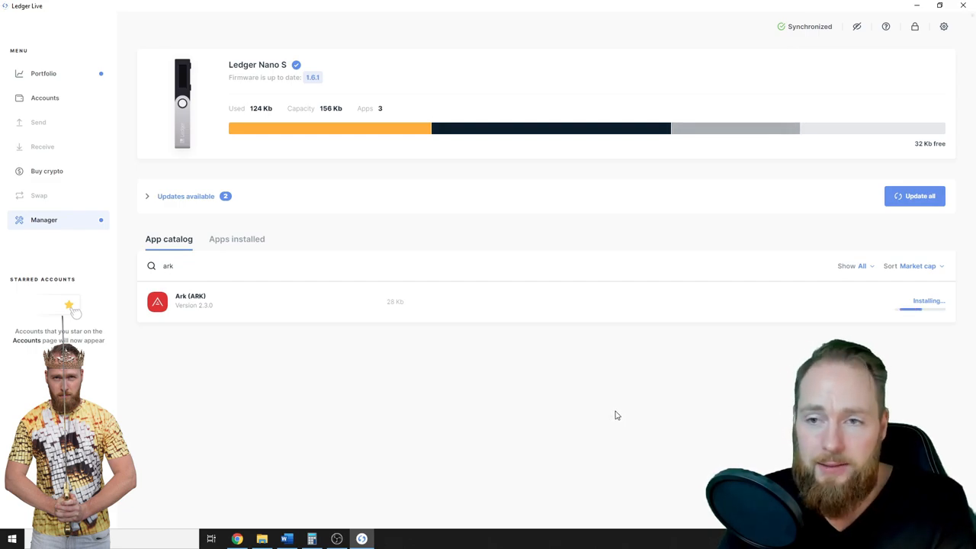
mouse_move(750, 170)
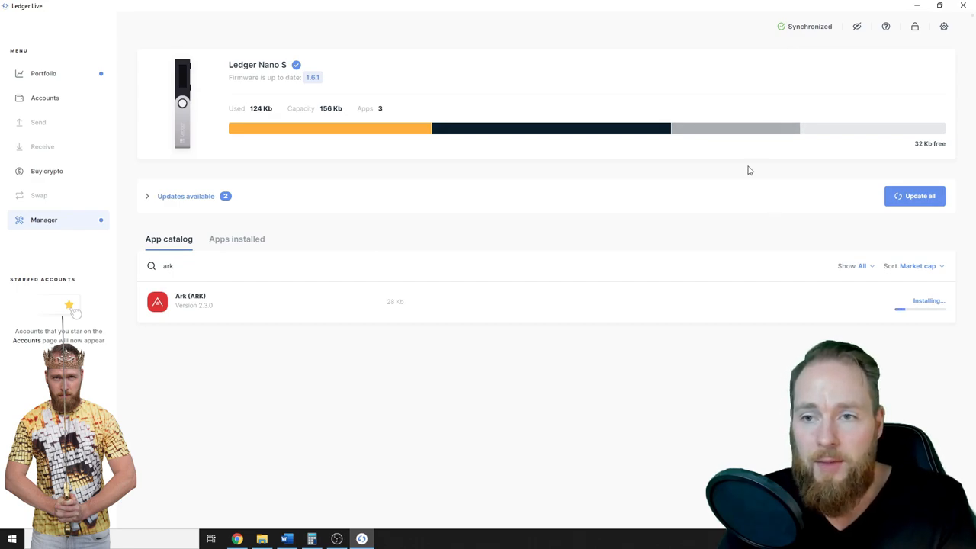
mouse_move(777, 207)
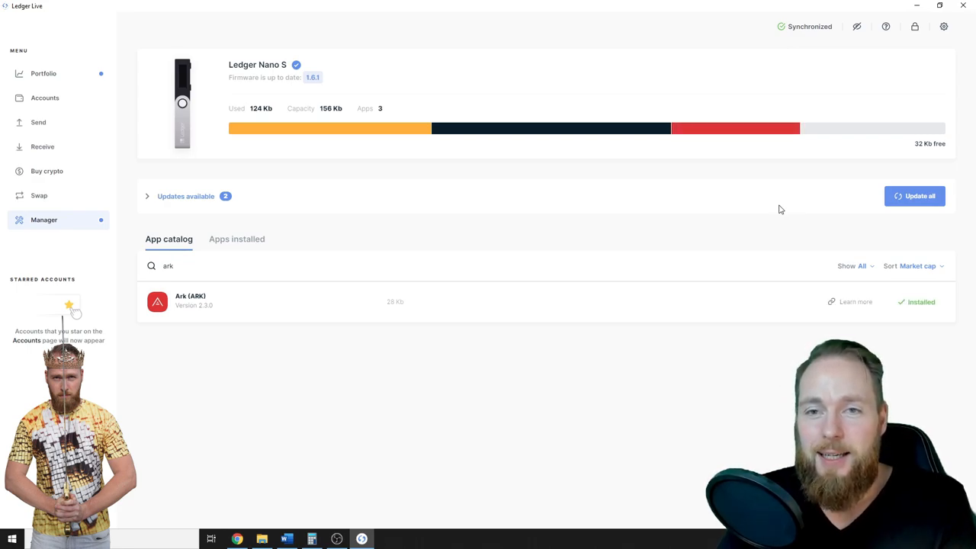
mouse_move(725, 128)
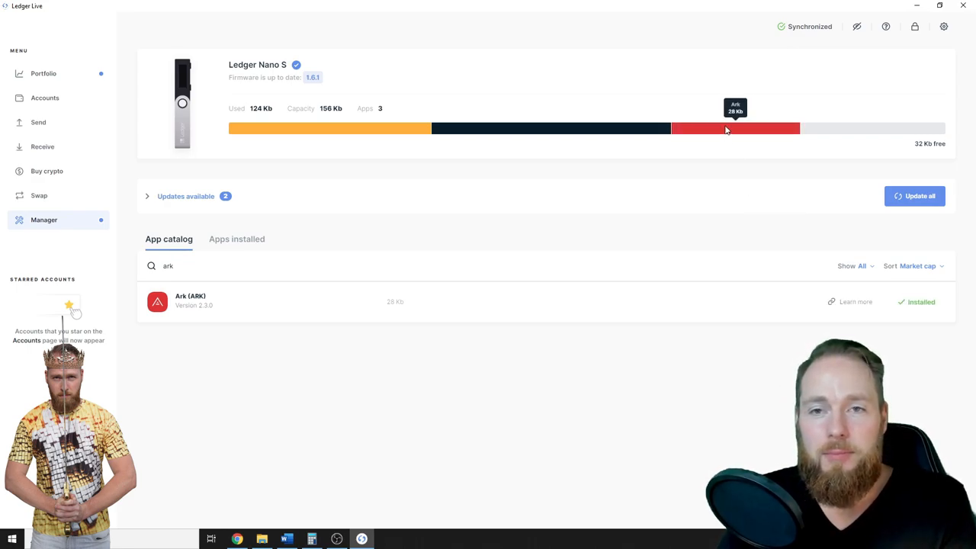
mouse_move(142, 265)
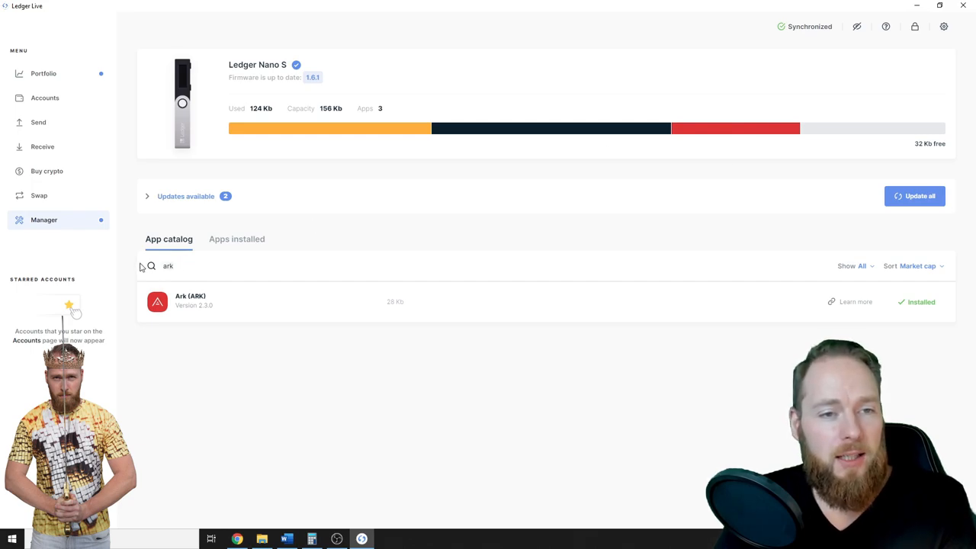
Search the catalog for 'neo' and install the NEO app on the Nano S.
key(Backspace)
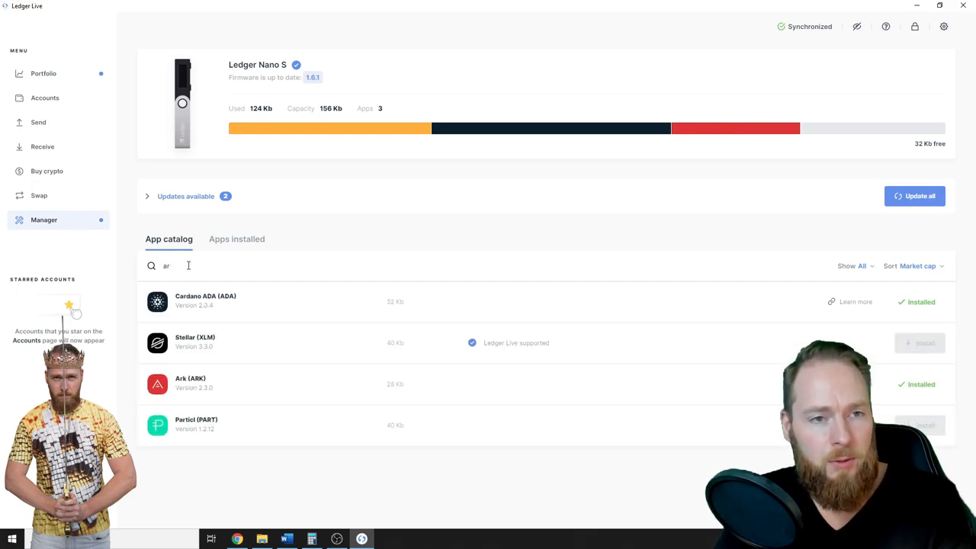
text(neo)
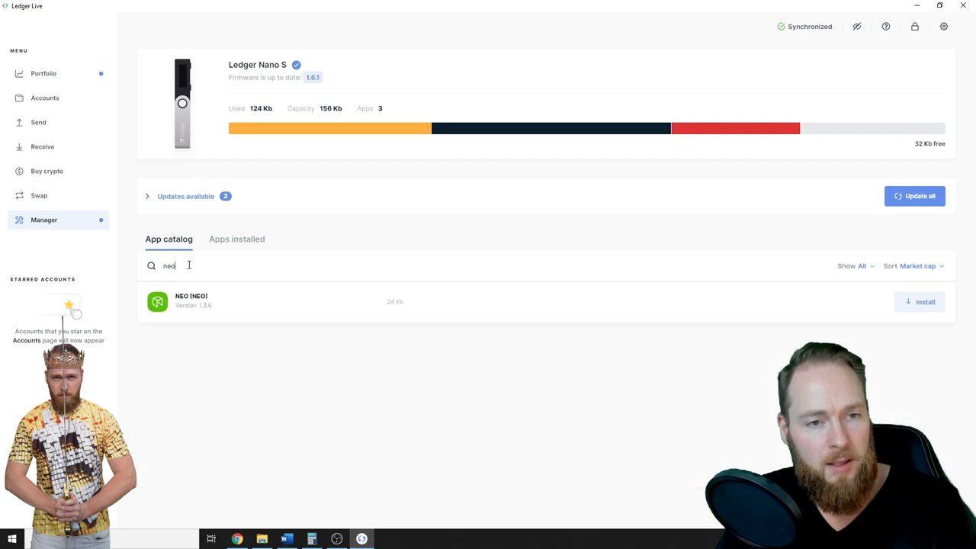
click(920, 301)
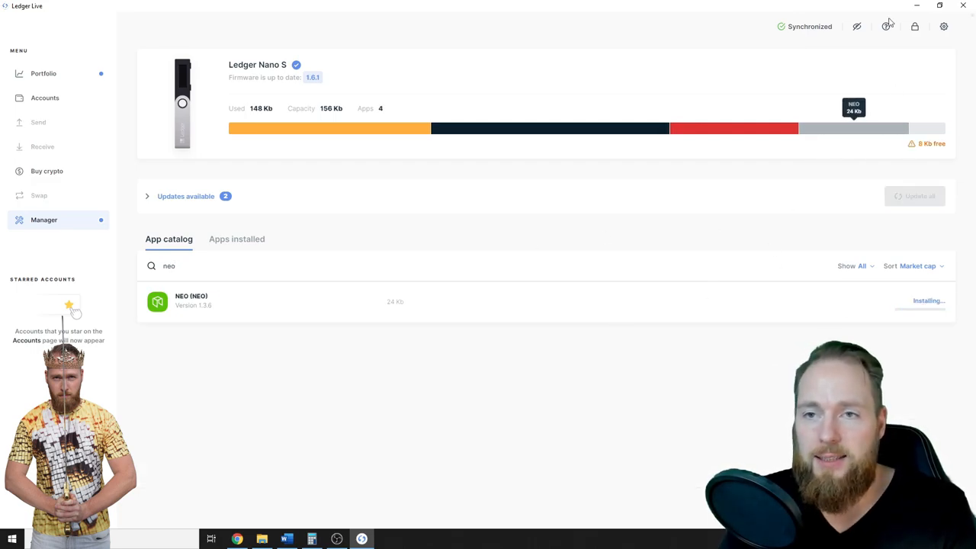
mouse_move(841, 184)
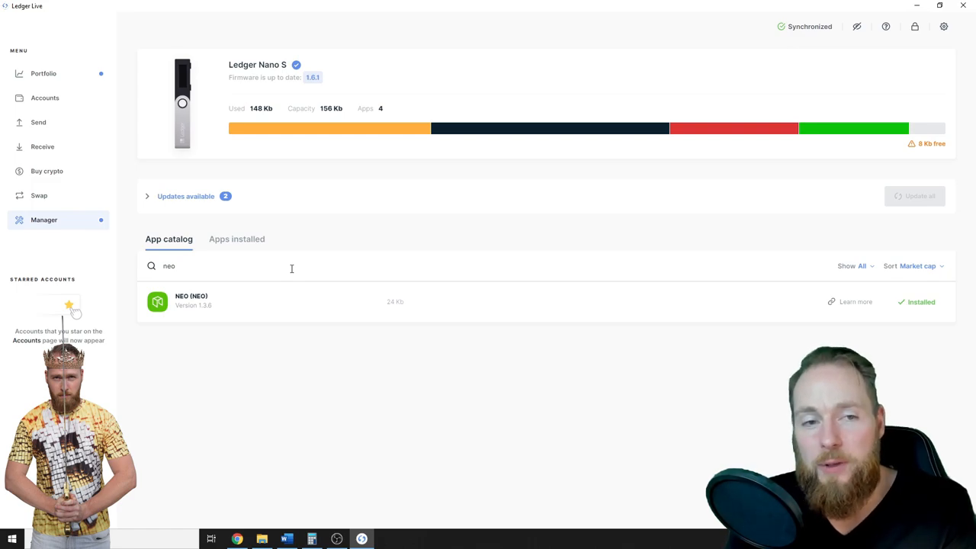
mouse_move(46, 98)
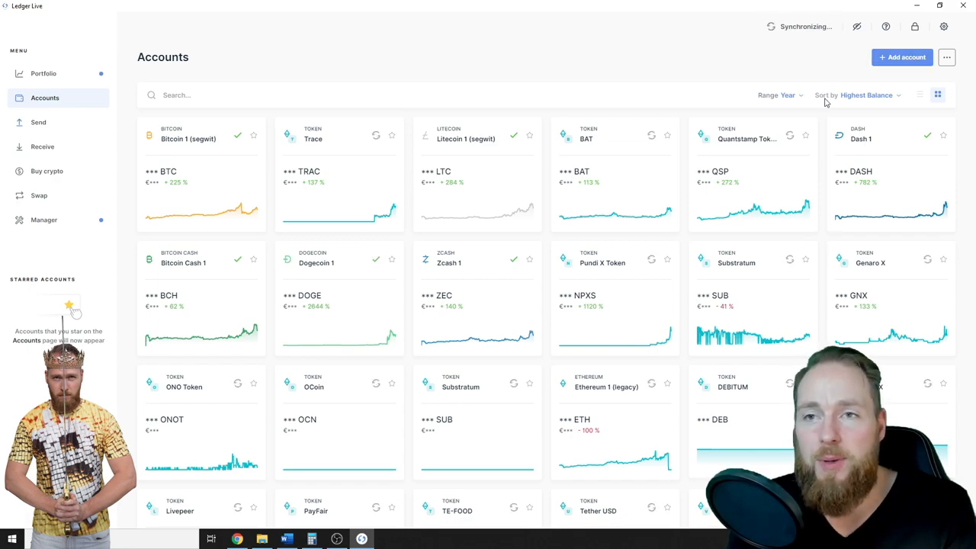
Add a new account choosing Bitcoin (BTC) as the asset and continue to synchronization.
click(903, 58)
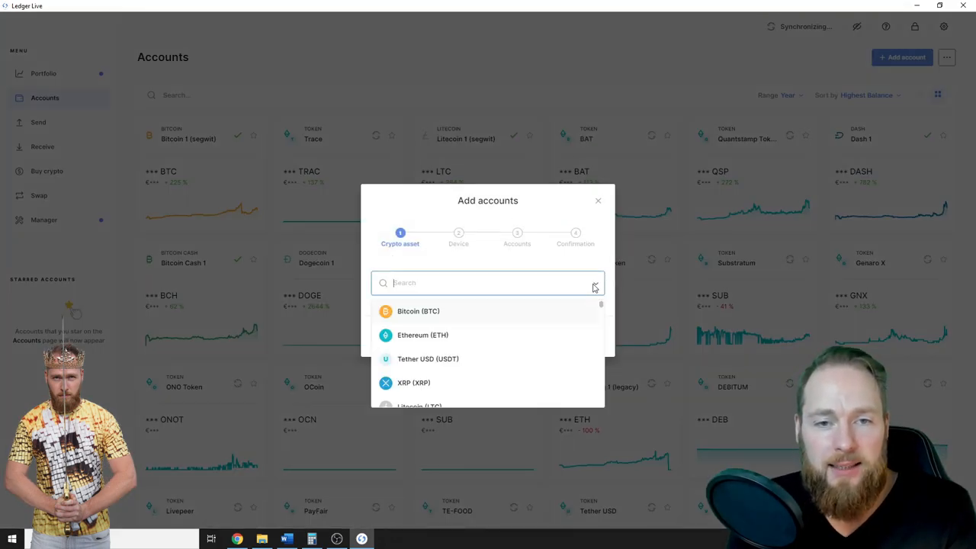
scroll(down, 3)
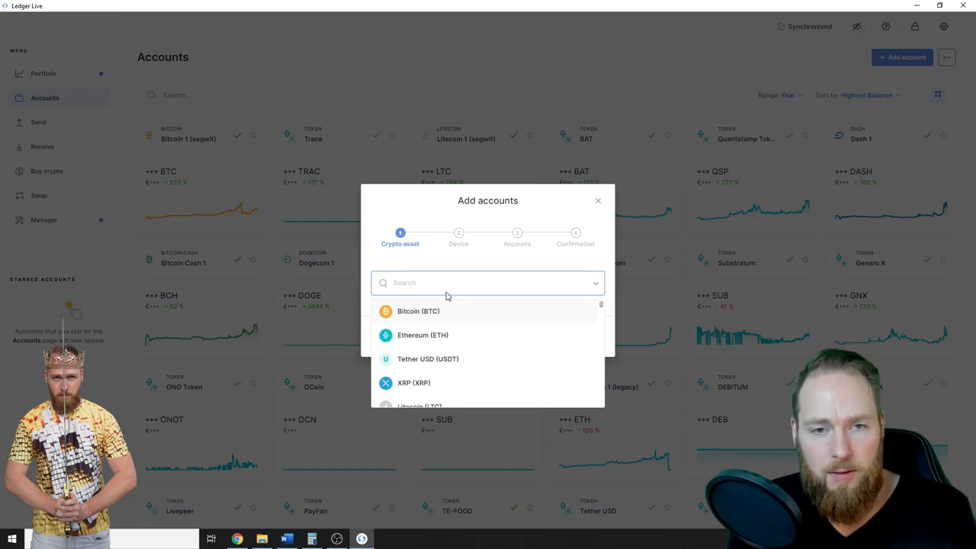
click(417, 310)
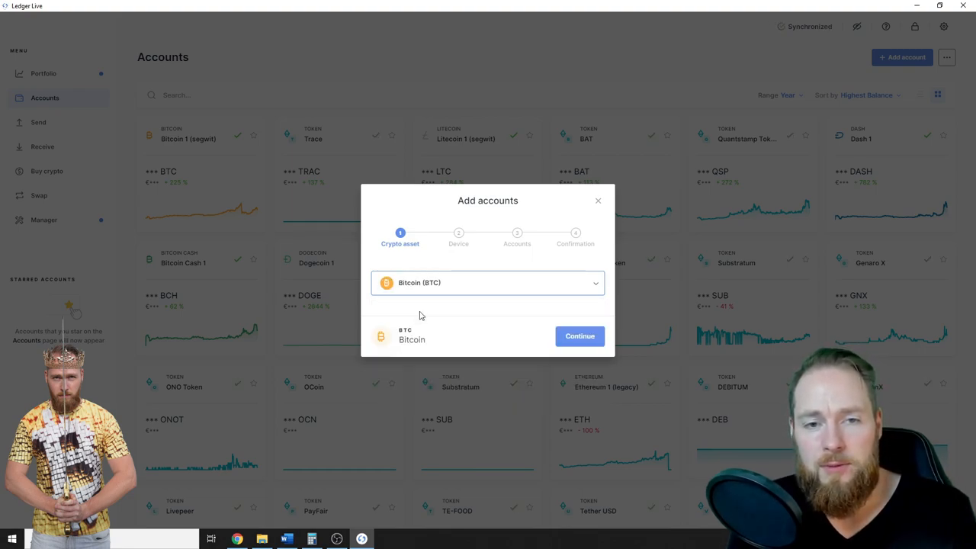
mouse_move(579, 337)
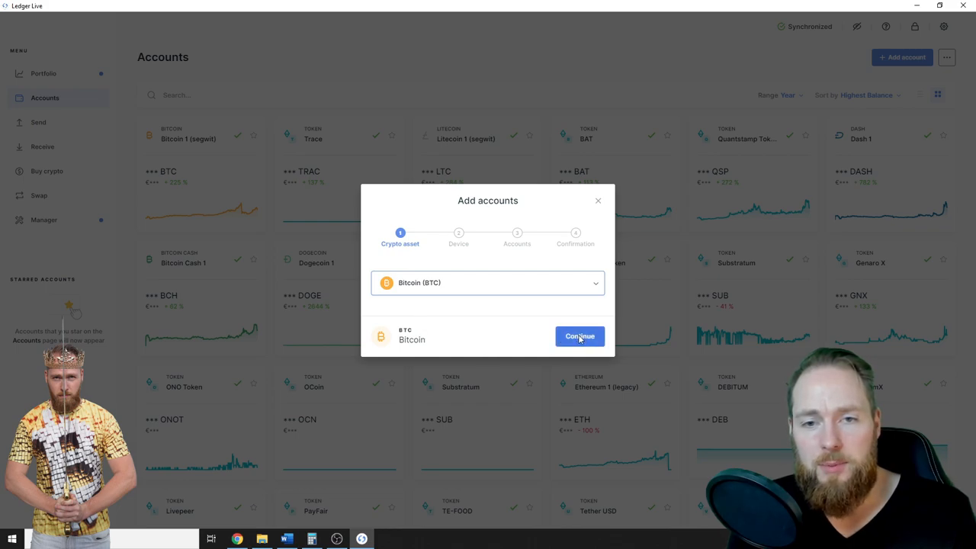
click(579, 337)
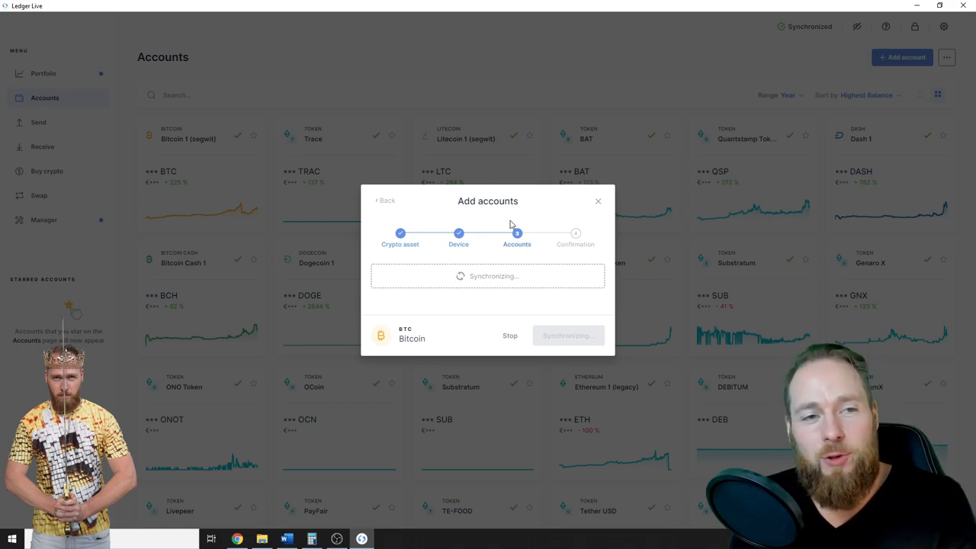
mouse_move(140, 156)
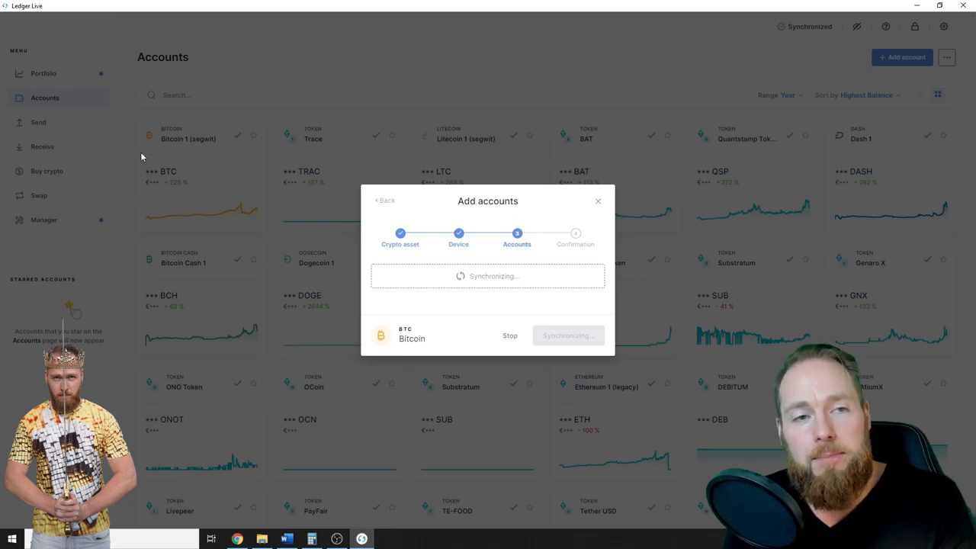